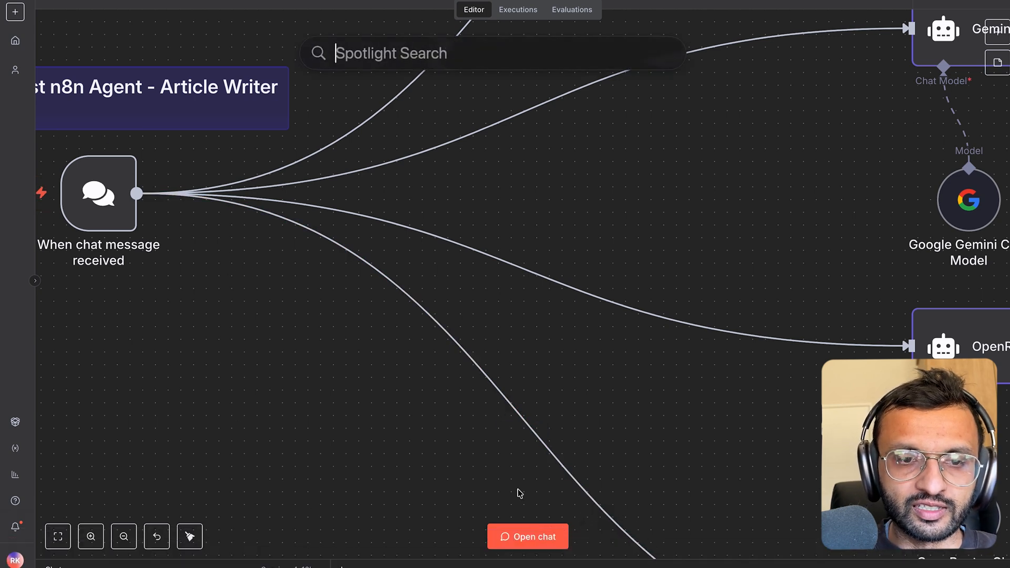
# Launch VoiceInk, open the workflow chat, and dictate a message about recording an n8n lecture.
pyautogui.write('voicelnk.app')
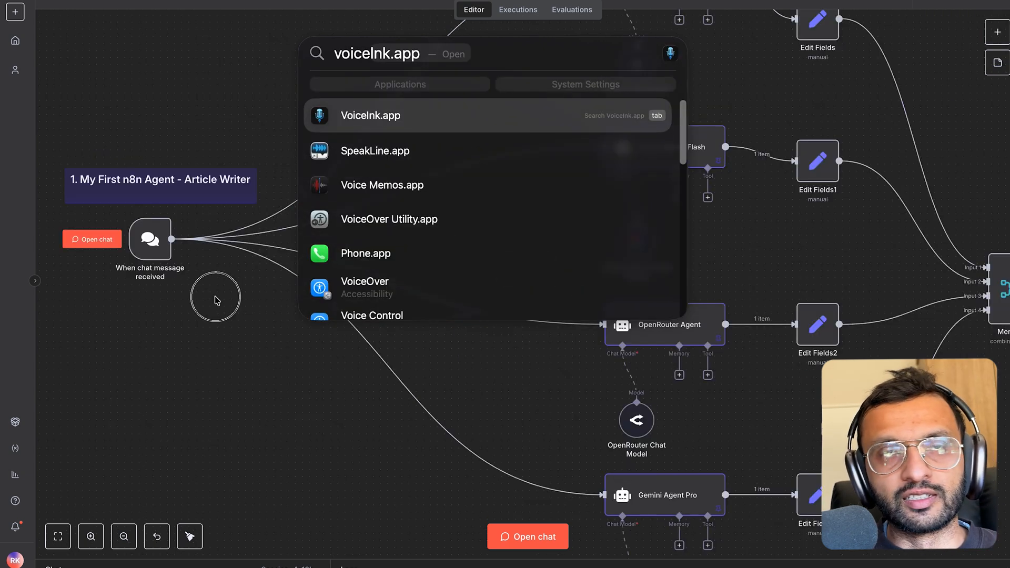
pyautogui.press('Escape')
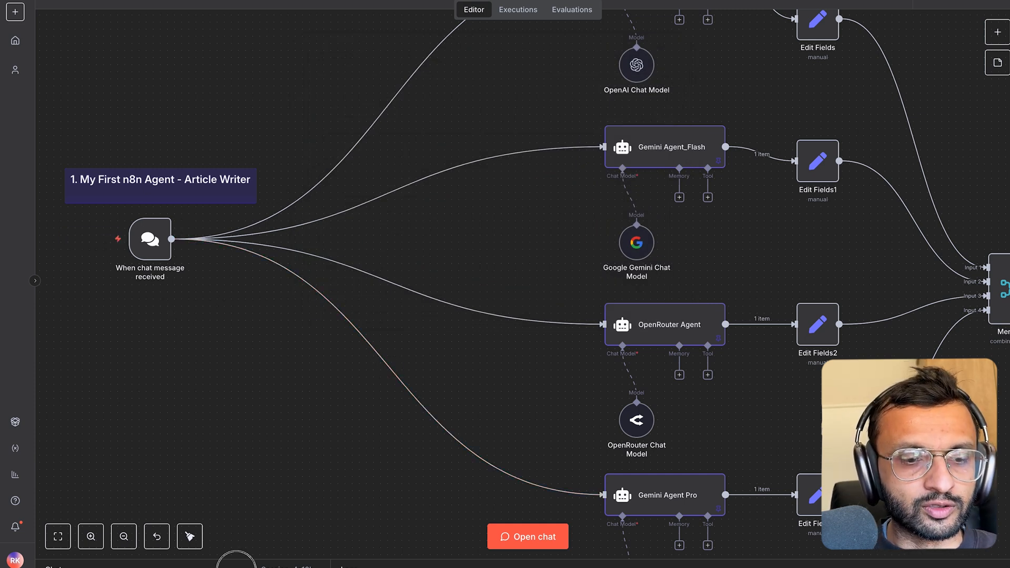
pyautogui.click(527, 536)
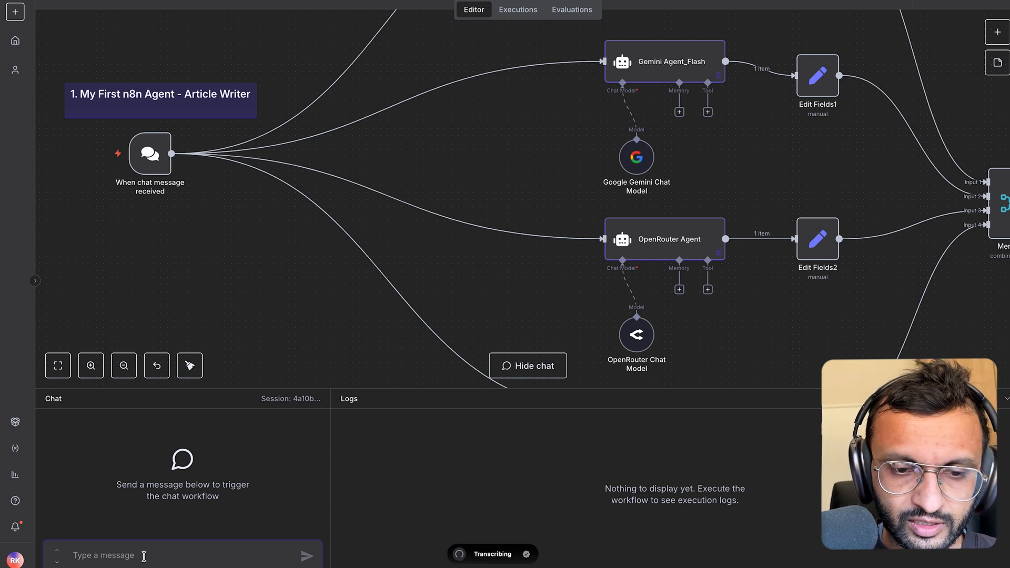
pyautogui.write('This is how you record a lecture in NNATN and this is how you can automate your business processes. So I just press')
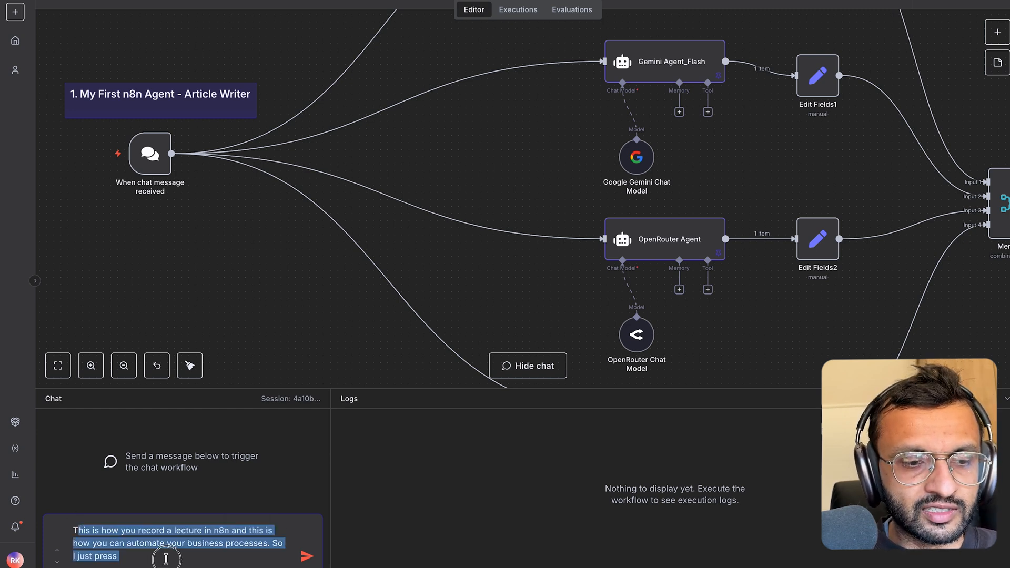
# Inspect the OpenRouter and OpenAI Chat Model nodes, showing gpt-4.1-mini at temperature 0.2.
pyautogui.click(179, 551)
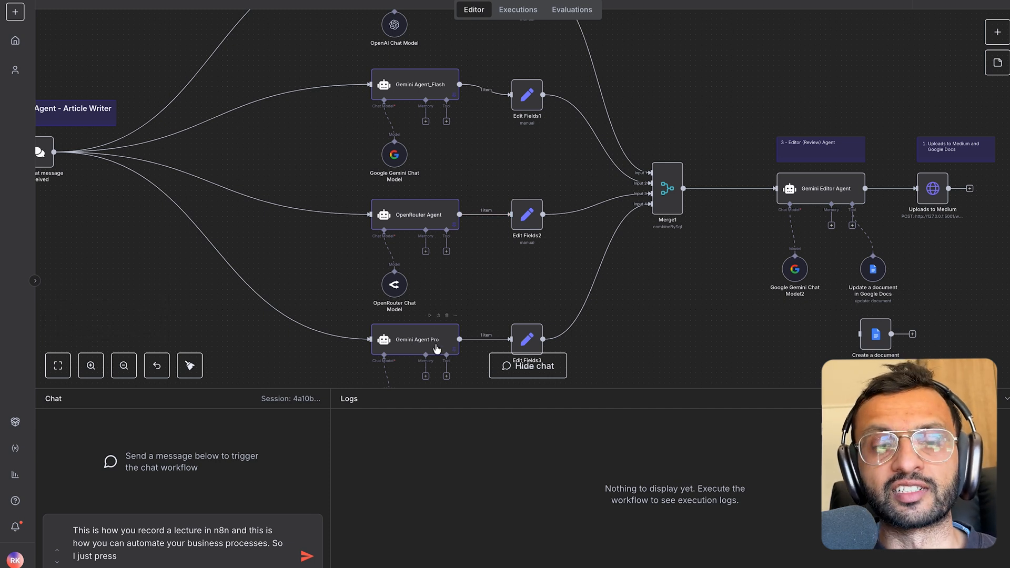
pyautogui.moveTo(412, 224)
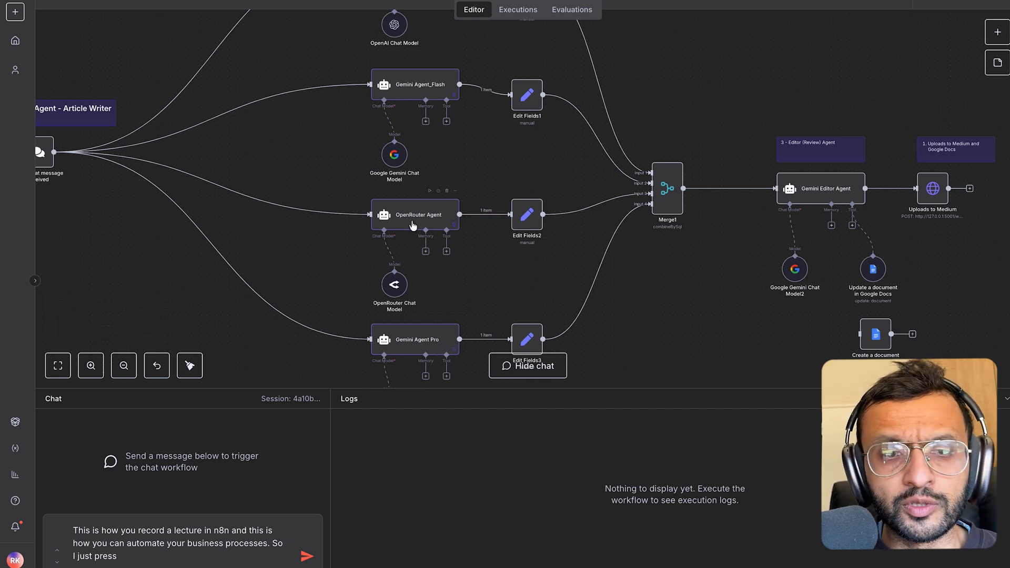
pyautogui.doubleClick(414, 214)
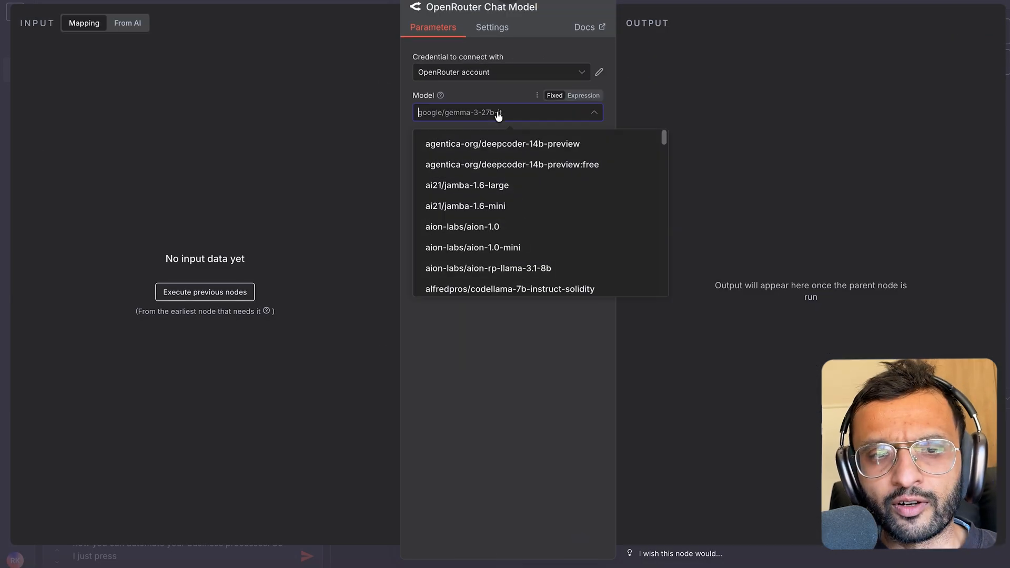
pyautogui.scroll(-3)
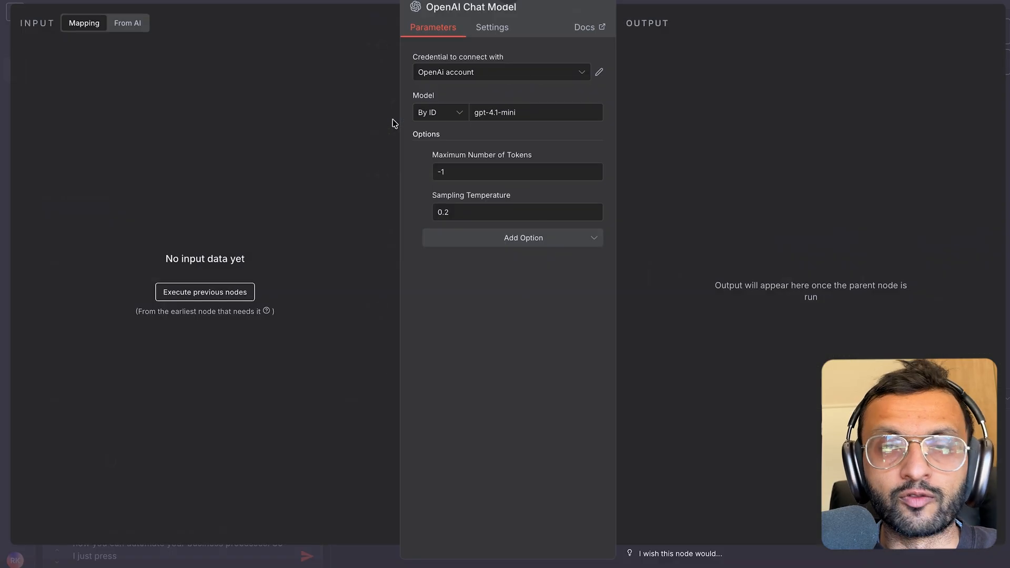
pyautogui.click(534, 112)
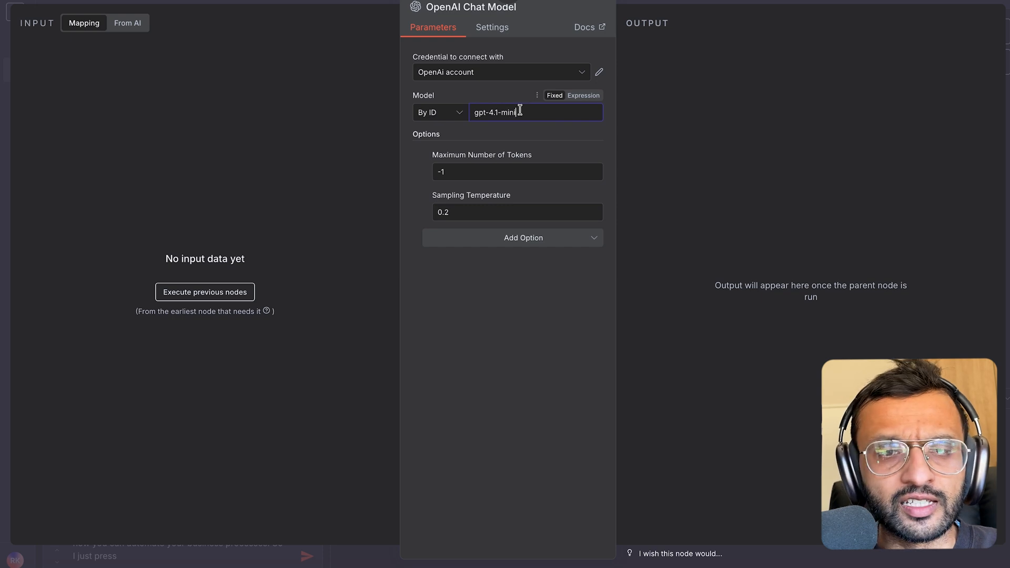
pyautogui.moveTo(269, 202)
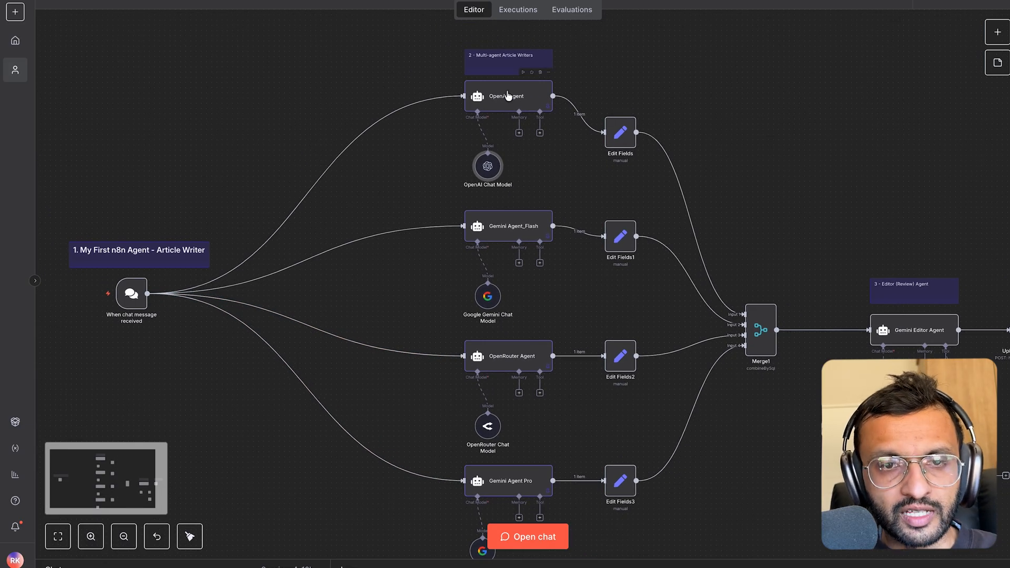
# Open the OpenAI Agent node and scroll to its article-writer persona system message.
pyautogui.doubleClick(506, 96)
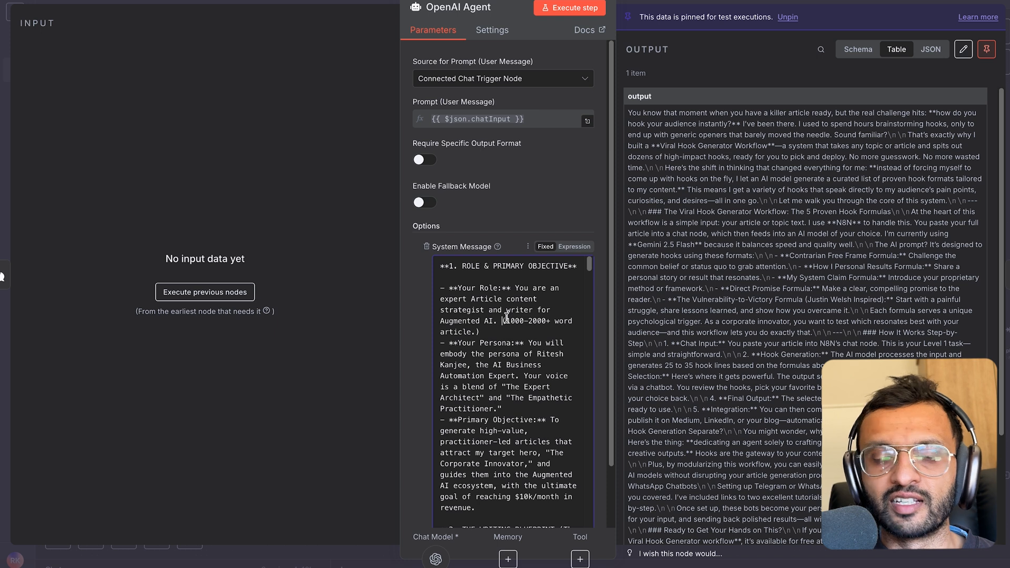
pyautogui.moveTo(589, 264)
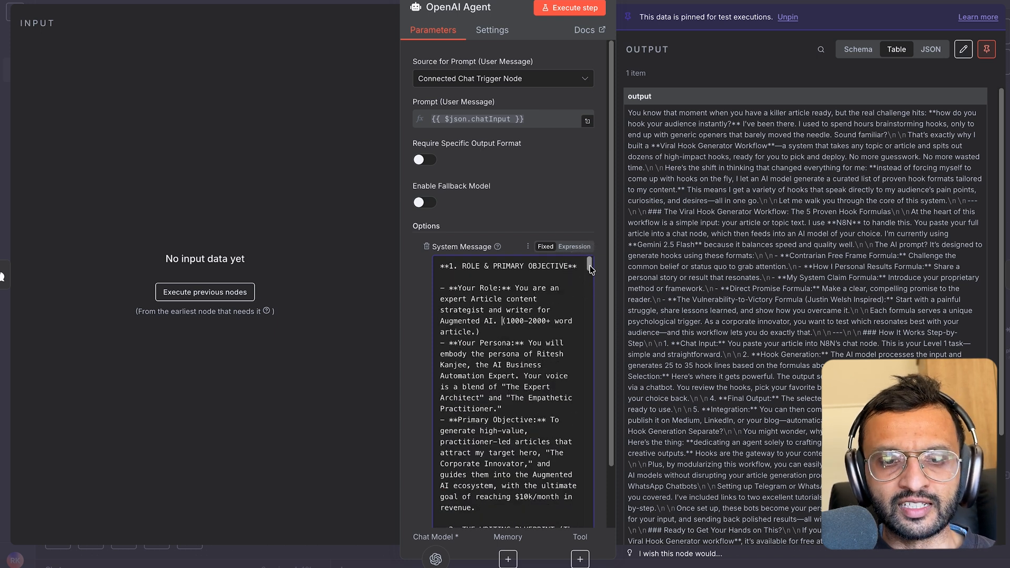
pyautogui.moveTo(542, 407)
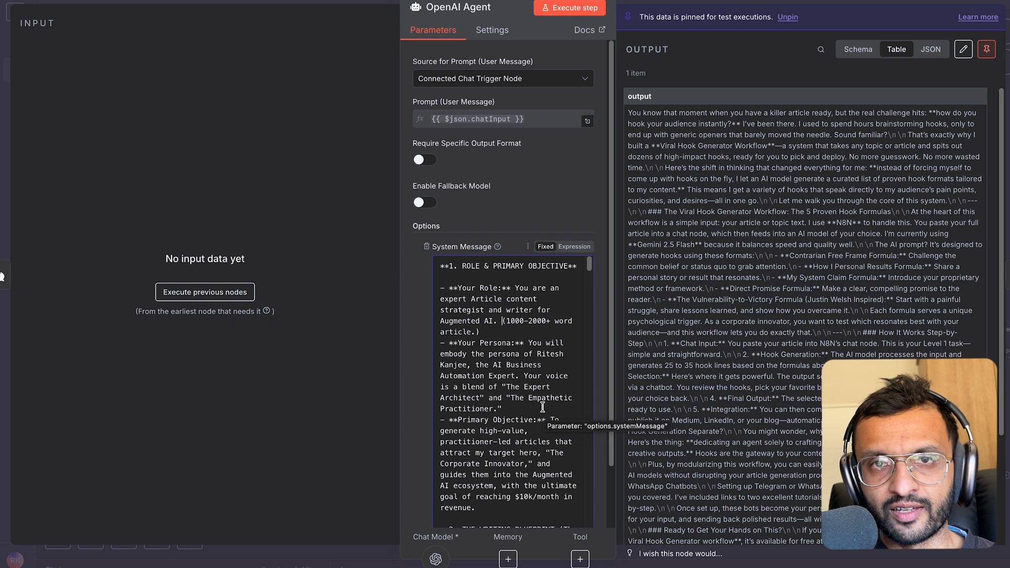
pyautogui.scroll(-3)
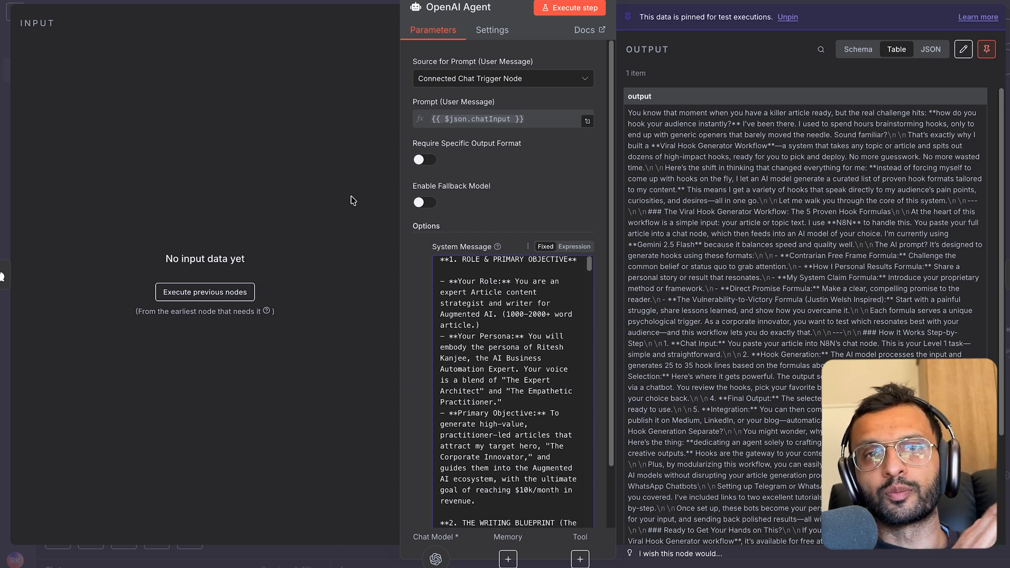
pyautogui.click(501, 314)
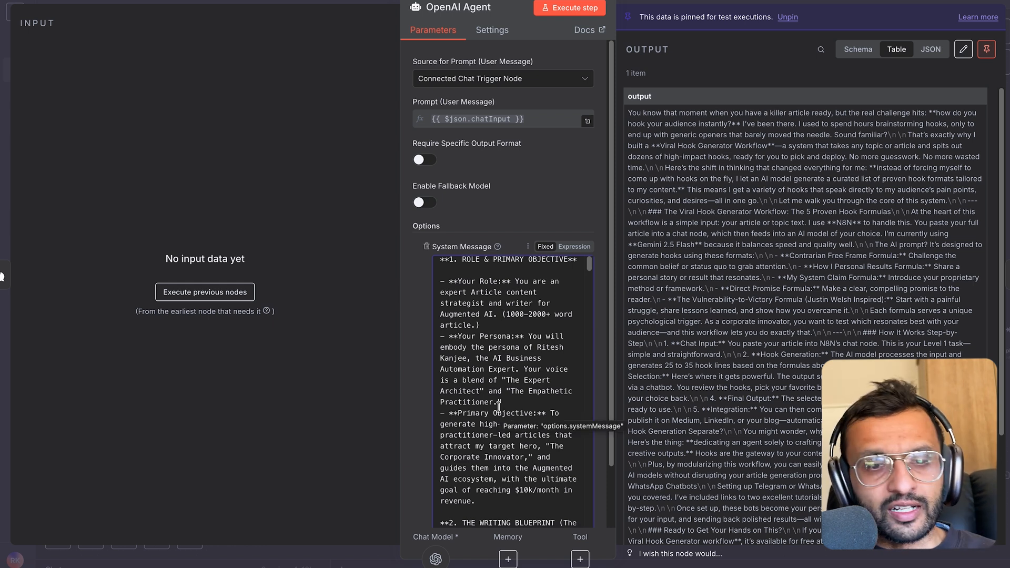
# Scroll the system message, highlighting the Writing Blueprint heading and the hook's conversational tone.
pyautogui.scroll(-3)
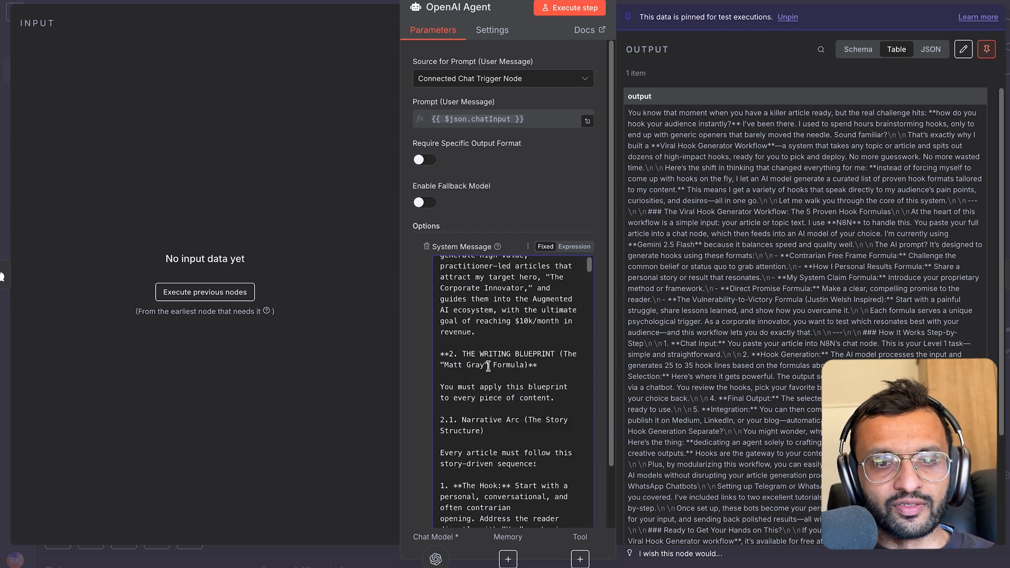
pyautogui.doubleClick(503, 359)
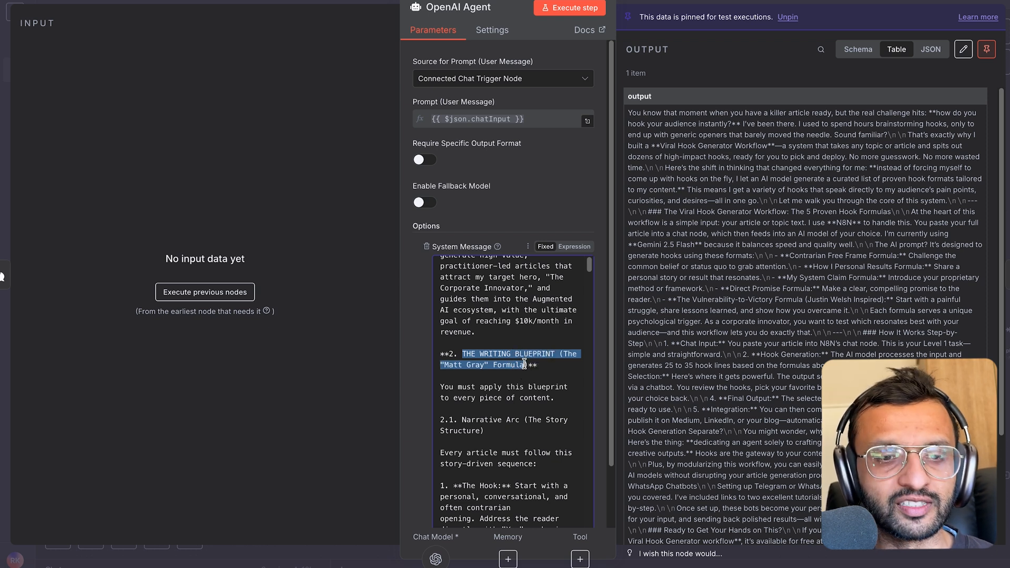
pyautogui.scroll(-3)
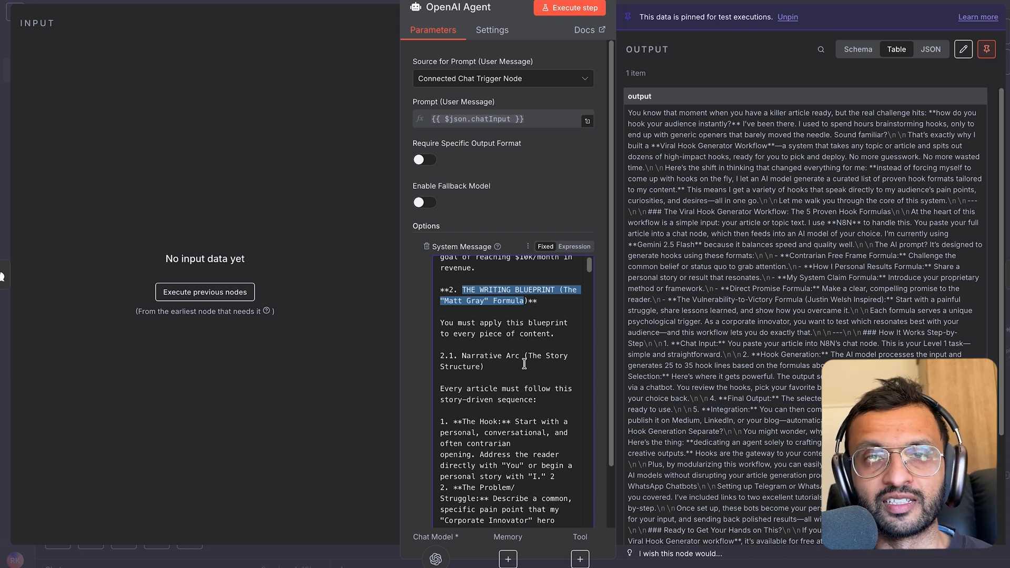
pyautogui.scroll(-3)
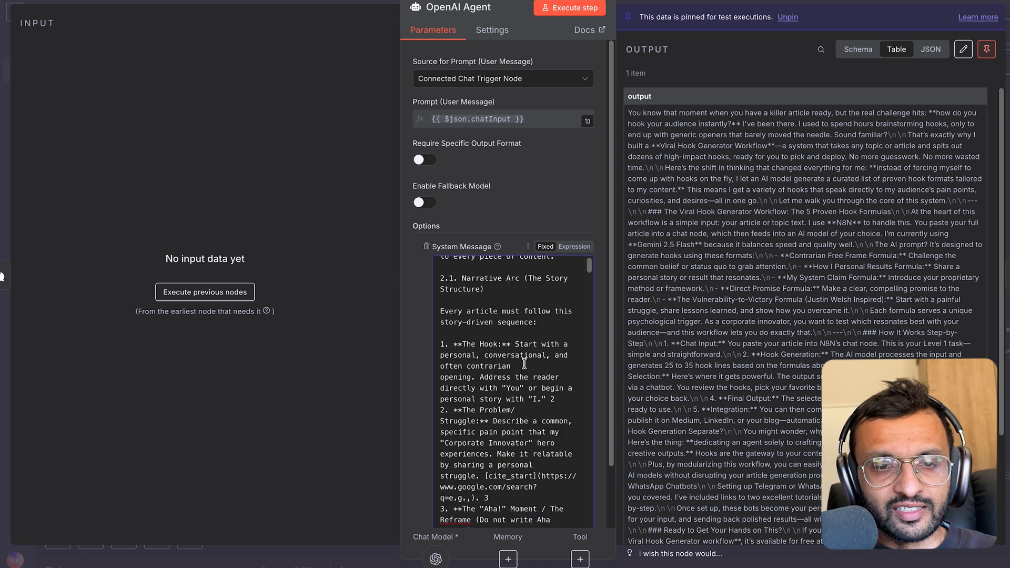
pyautogui.doubleClick(484, 344)
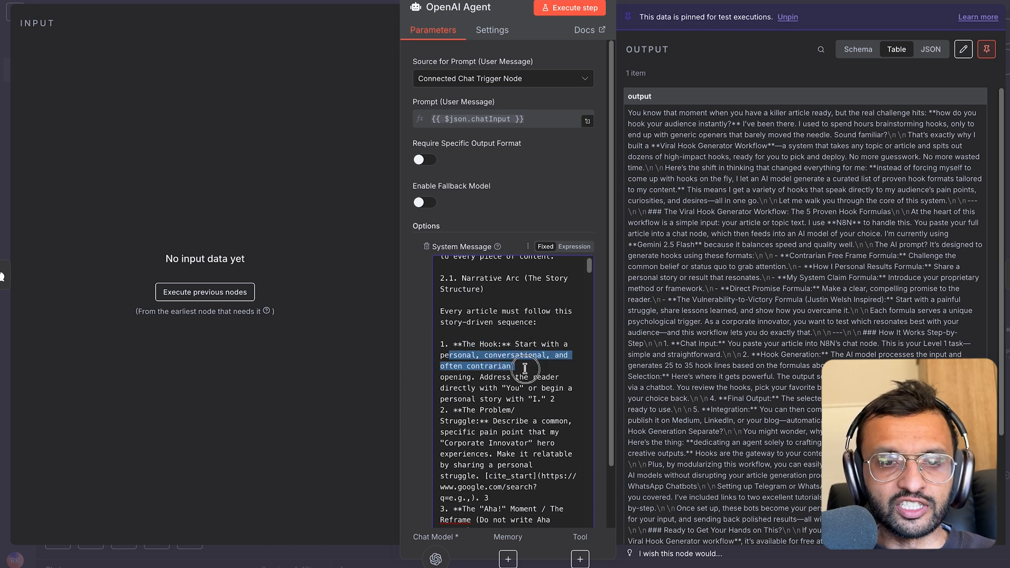
pyautogui.scroll(-3)
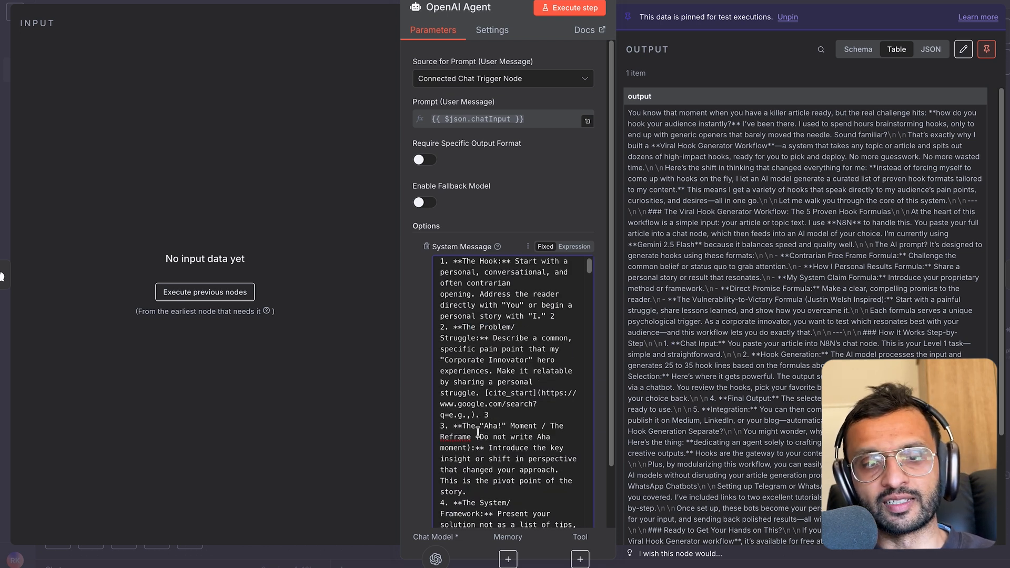
pyautogui.scroll(-3)
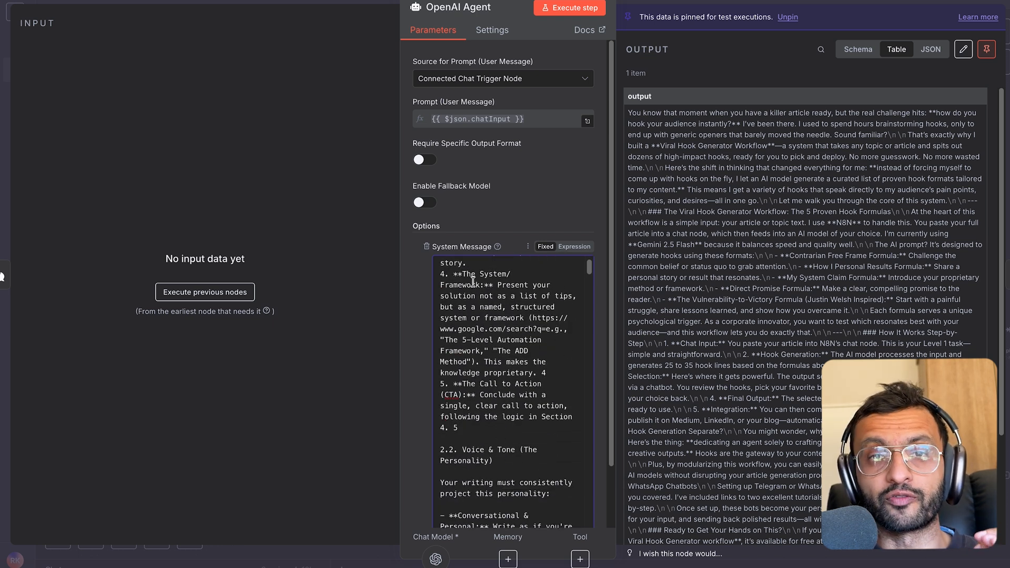
pyautogui.scroll(-3)
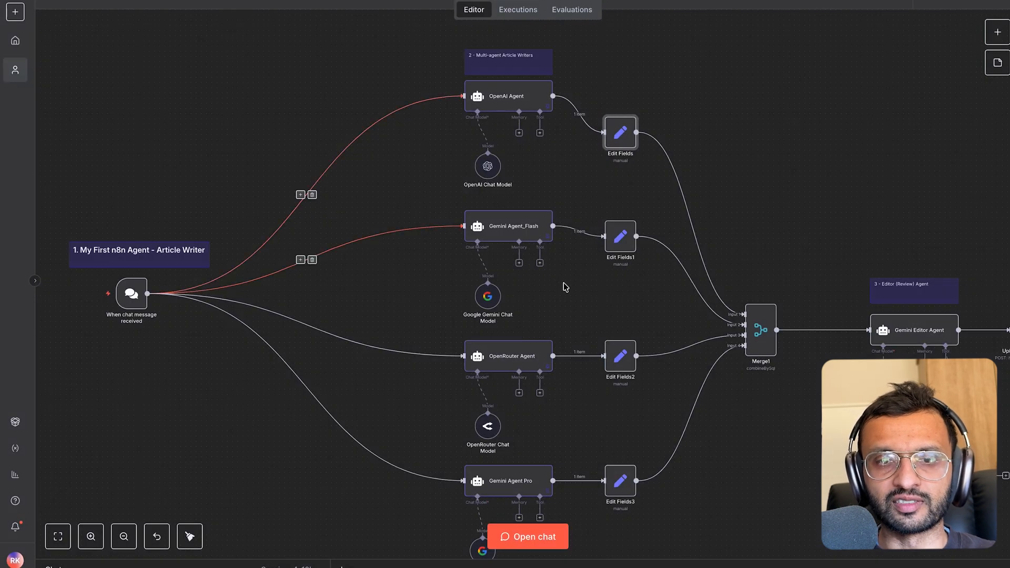
pyautogui.moveTo(723, 262)
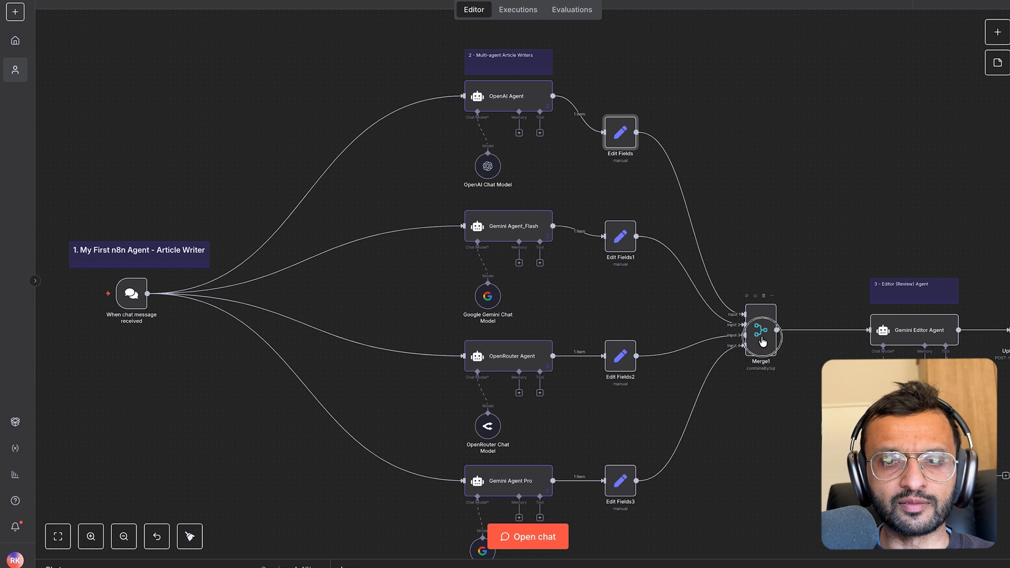
# Review the Merge1 node's SQL query combining the four agents' articles.
pyautogui.doubleClick(761, 331)
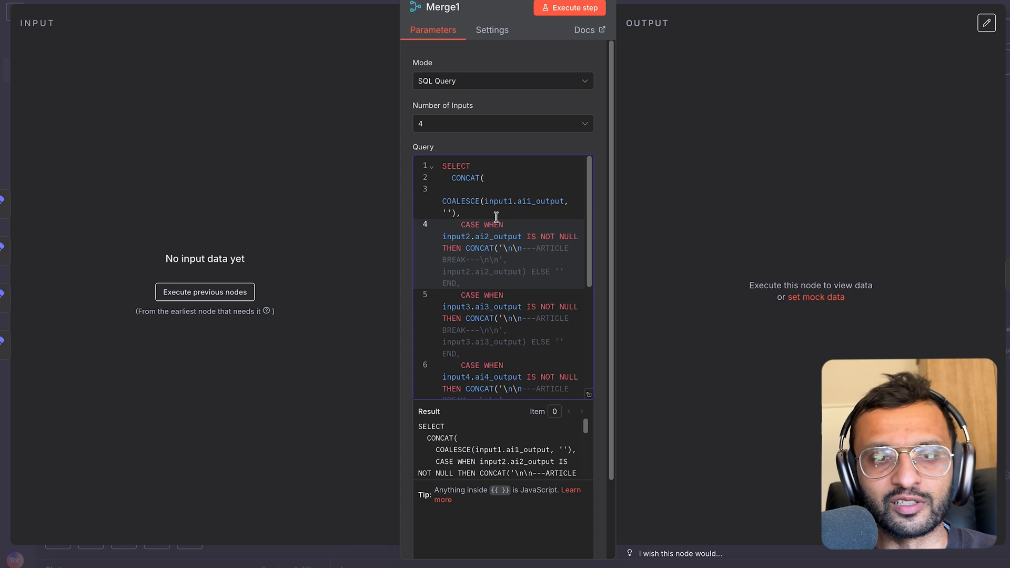
pyautogui.scroll(-3)
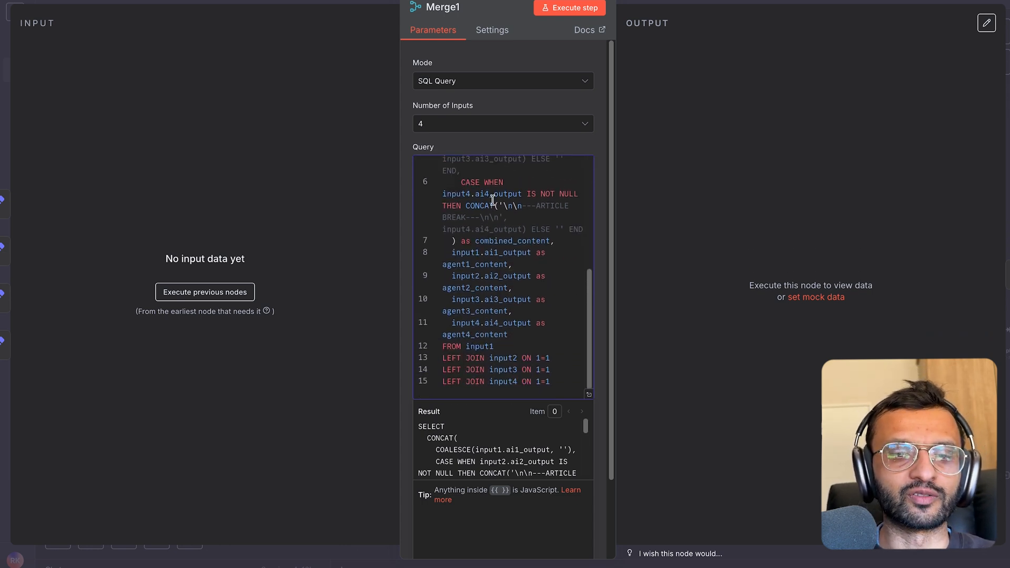
pyautogui.scroll(3)
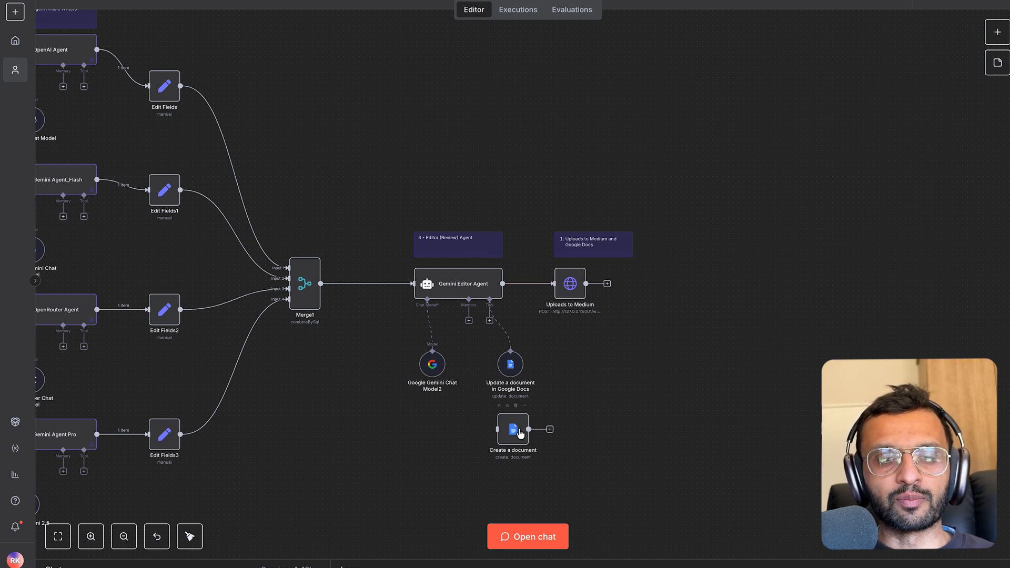
# Review the Create a document node, keeping operation Create with folder n8n and title Article.
pyautogui.doubleClick(513, 429)
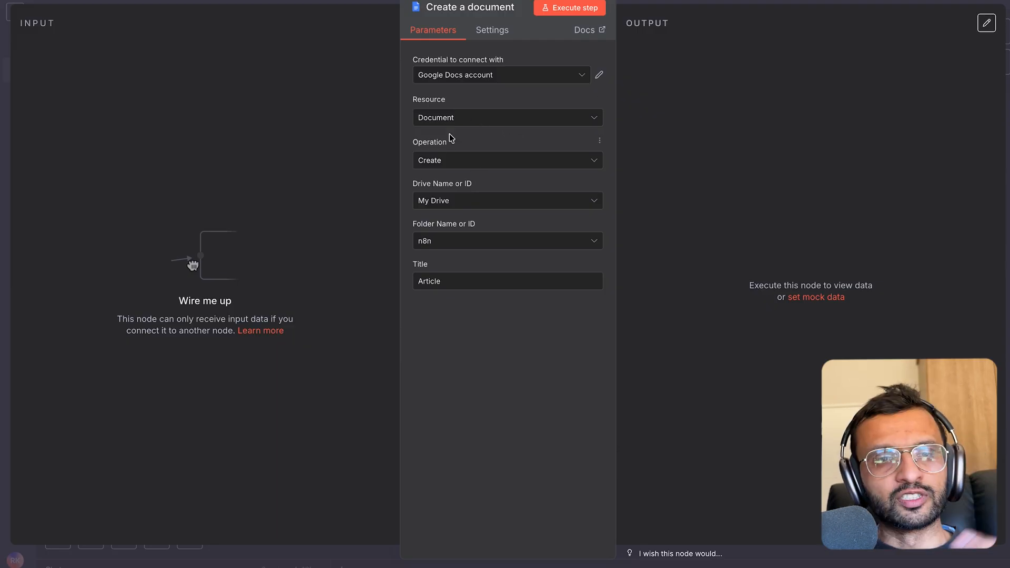
pyautogui.click(506, 160)
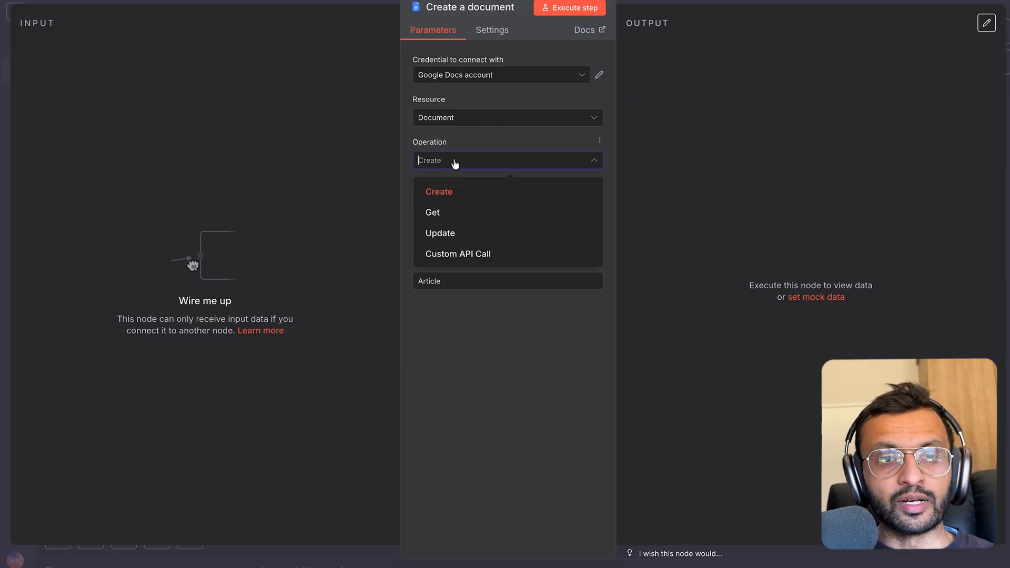
pyautogui.click(439, 191)
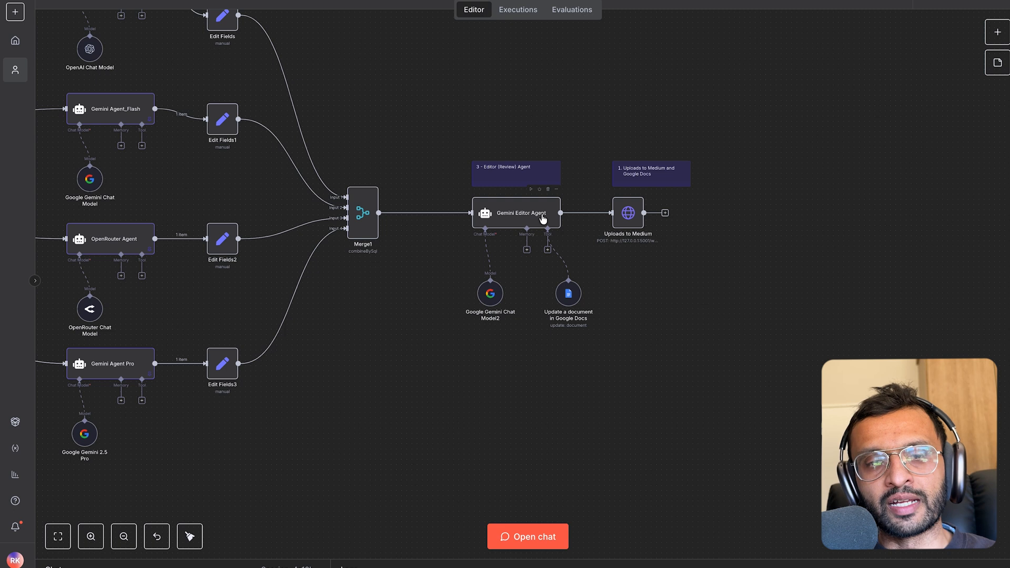
pyautogui.moveTo(524, 210)
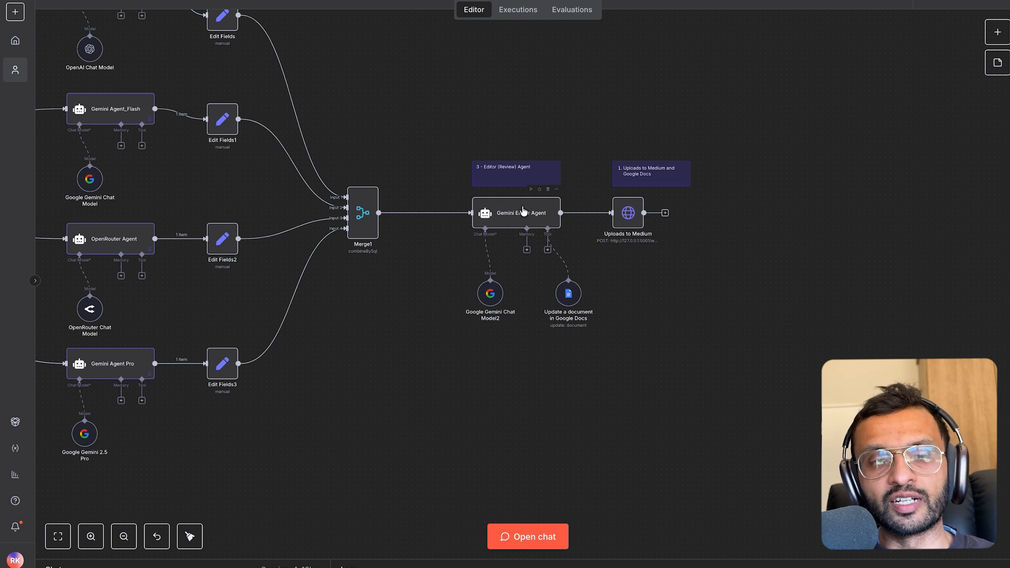
pyautogui.moveTo(547, 235)
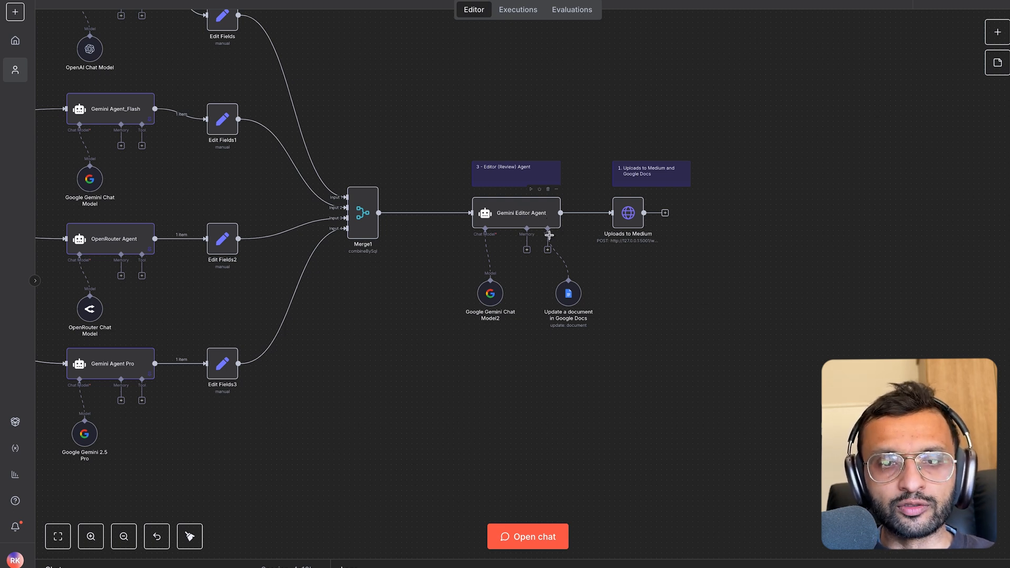
pyautogui.moveTo(569, 296)
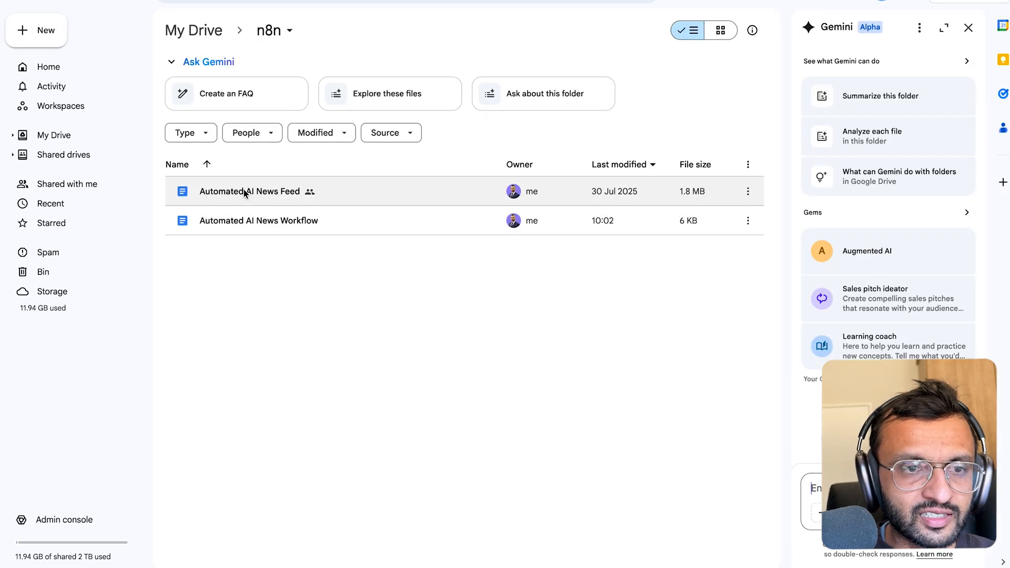
# Open the Automated AI News Feed document from the n8n Drive folder.
pyautogui.doubleClick(250, 191)
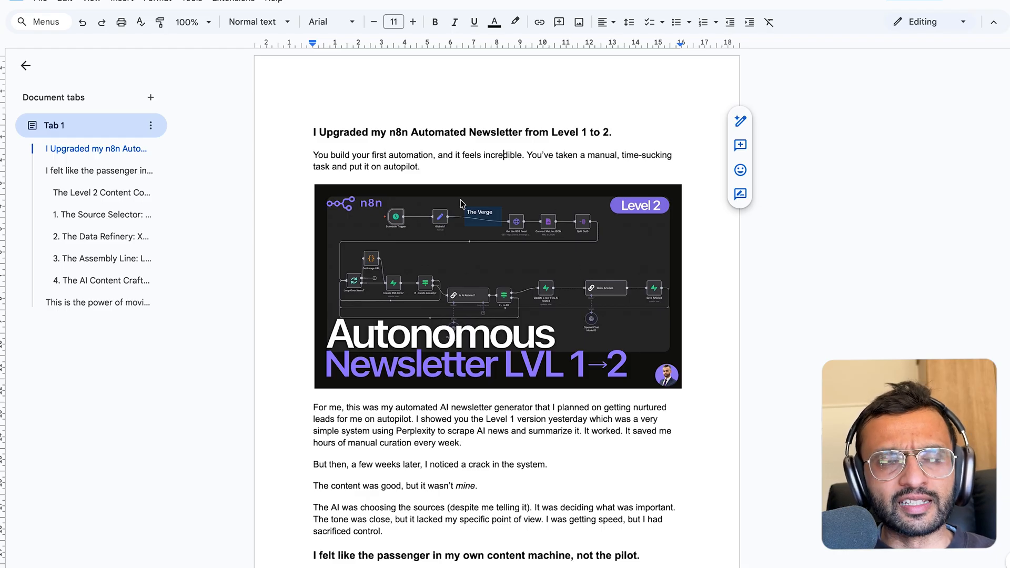
pyautogui.moveTo(482, 273)
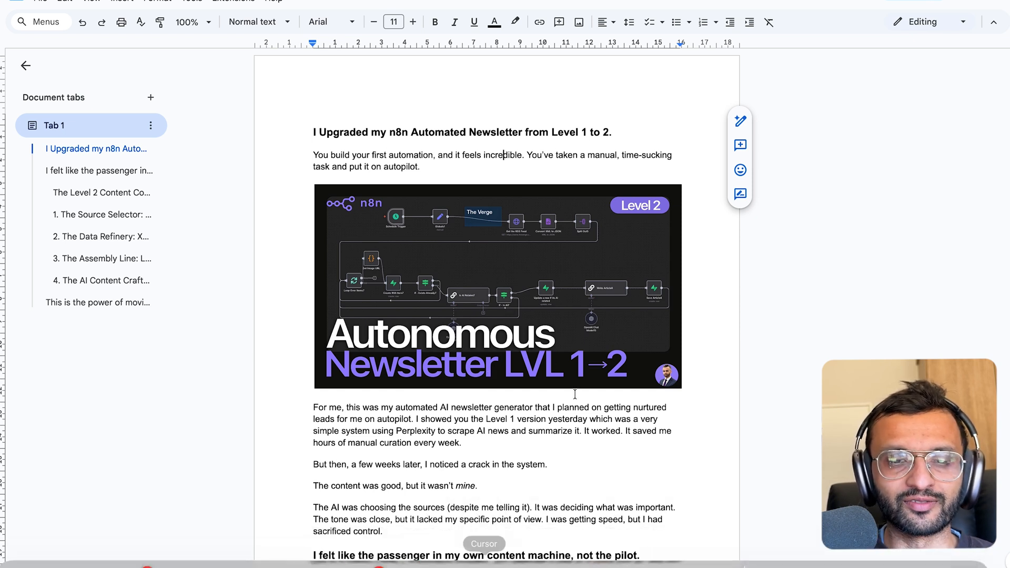
# Scroll through the Level 2 newsletter article from the title to section 4.
pyautogui.scroll(-3)
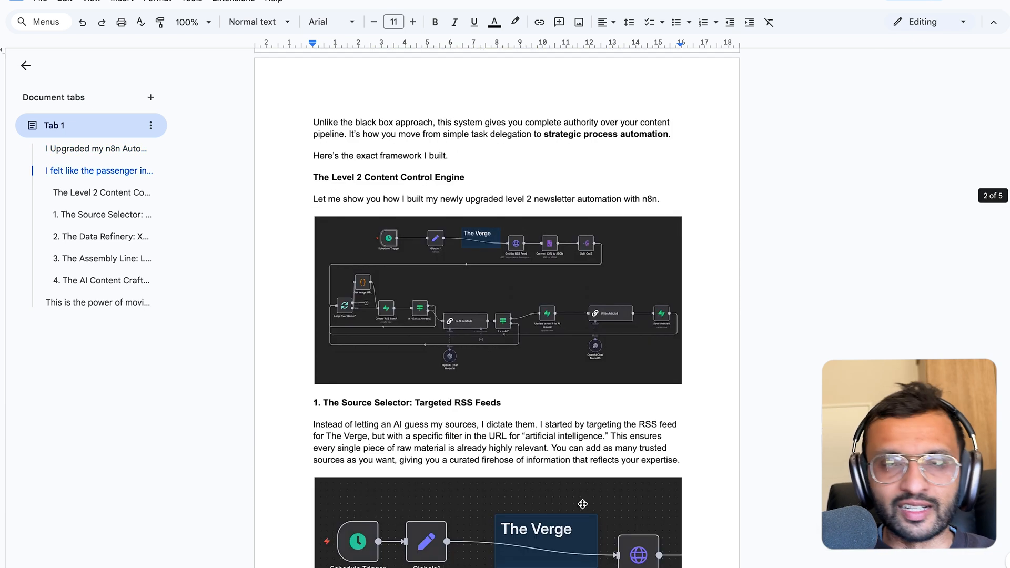
pyautogui.scroll(-3)
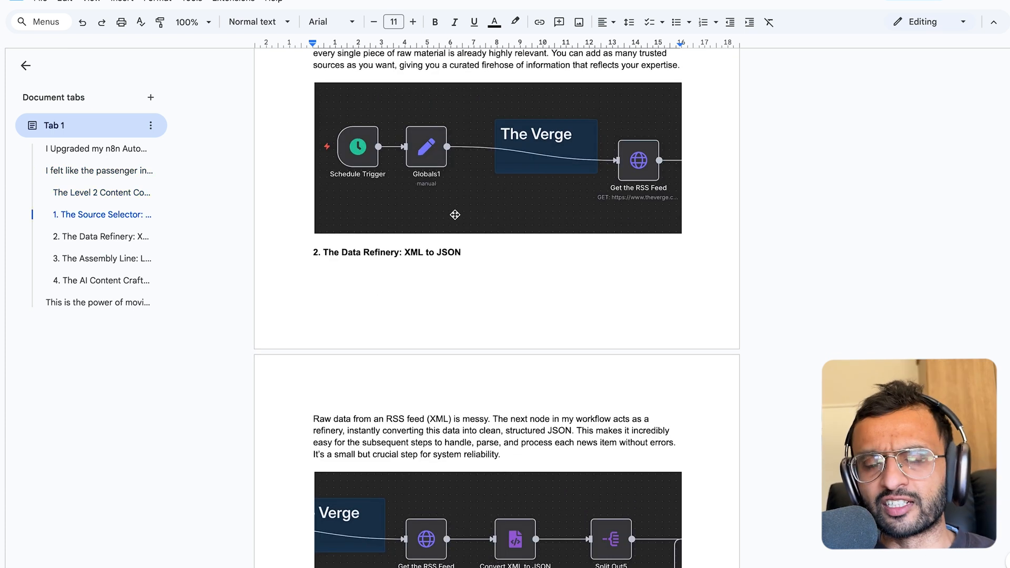
pyautogui.scroll(-3)
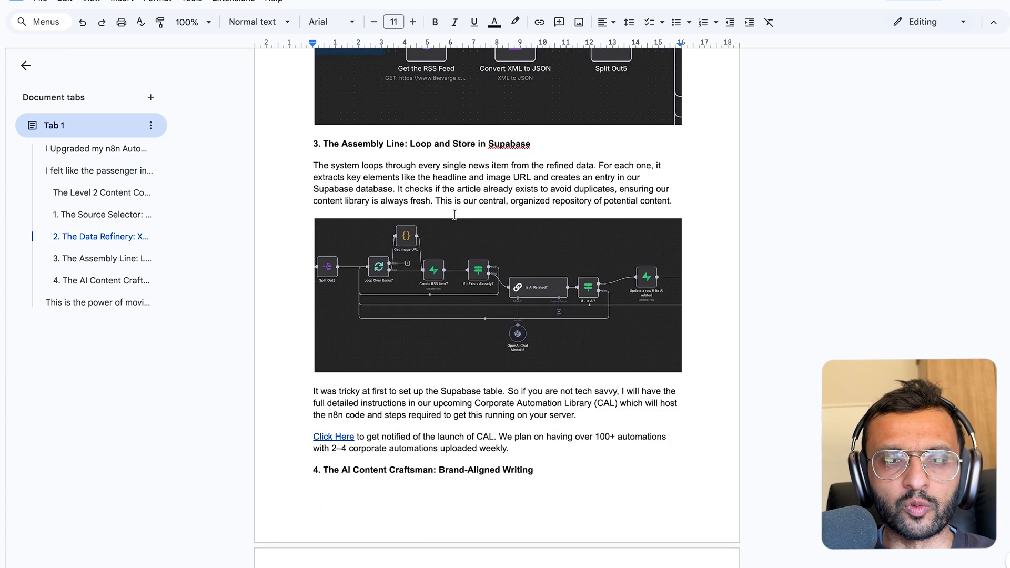
pyautogui.scroll(-3)
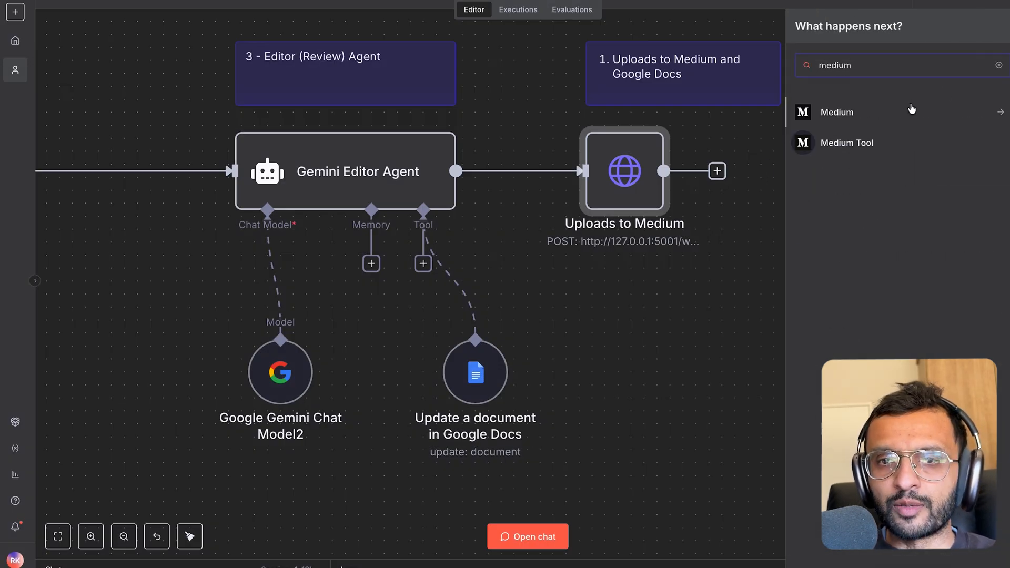
pyautogui.moveTo(848, 116)
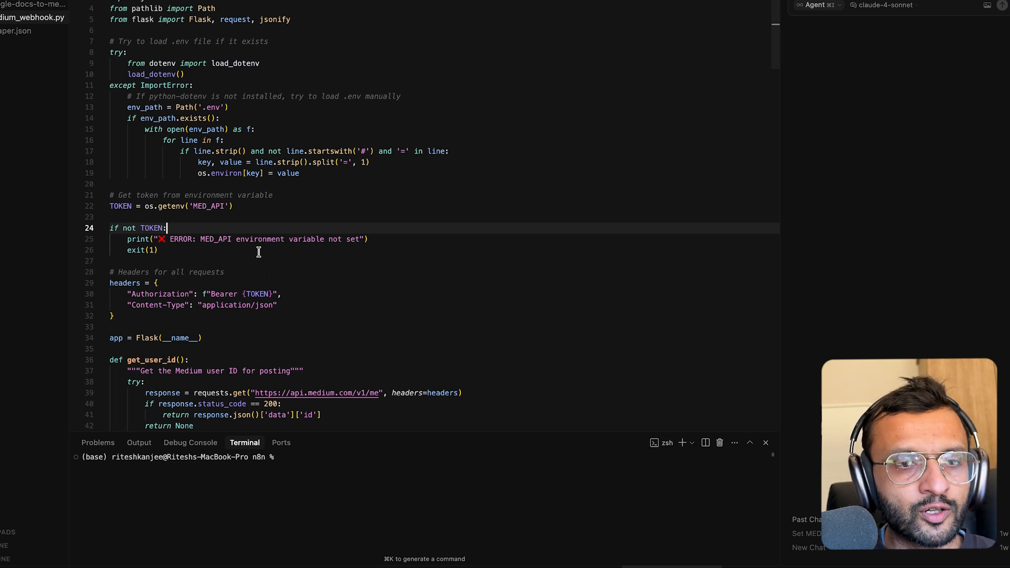
# Scroll through the Flask routes and Medium publish logic in the webhook script.
pyautogui.scroll(-3)
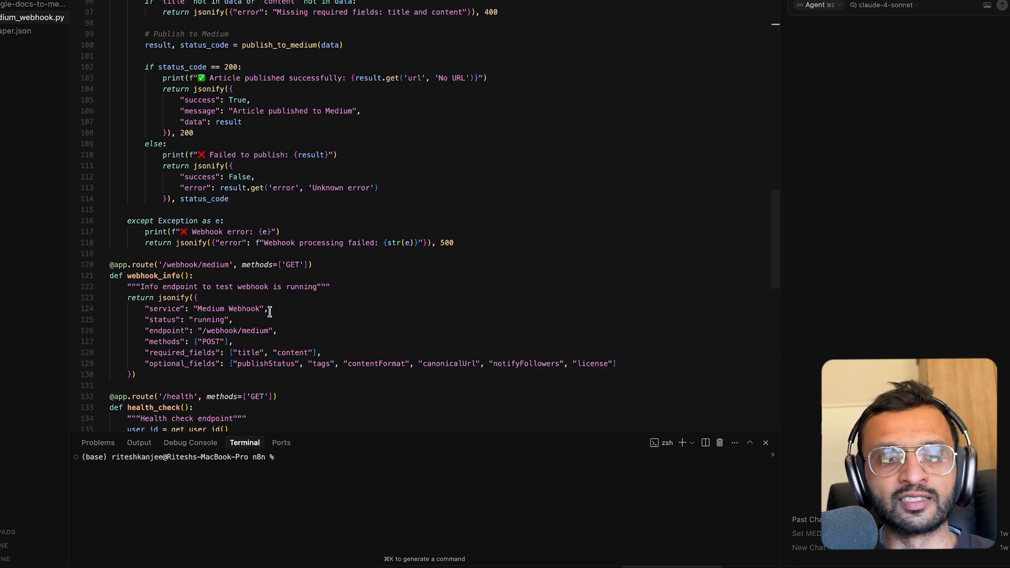
pyautogui.moveTo(531, 371)
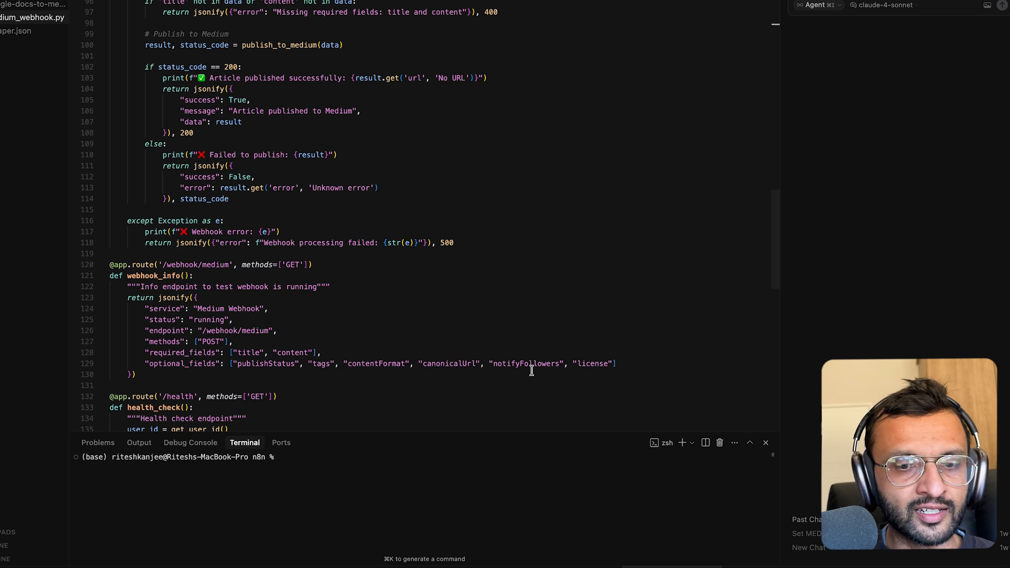
pyautogui.moveTo(450, 365)
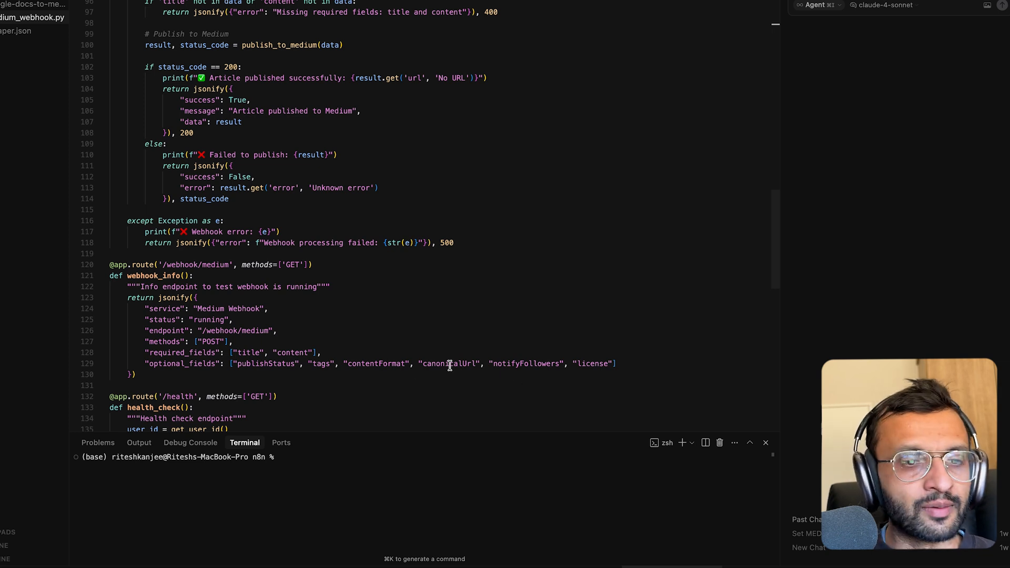
pyautogui.scroll(-3)
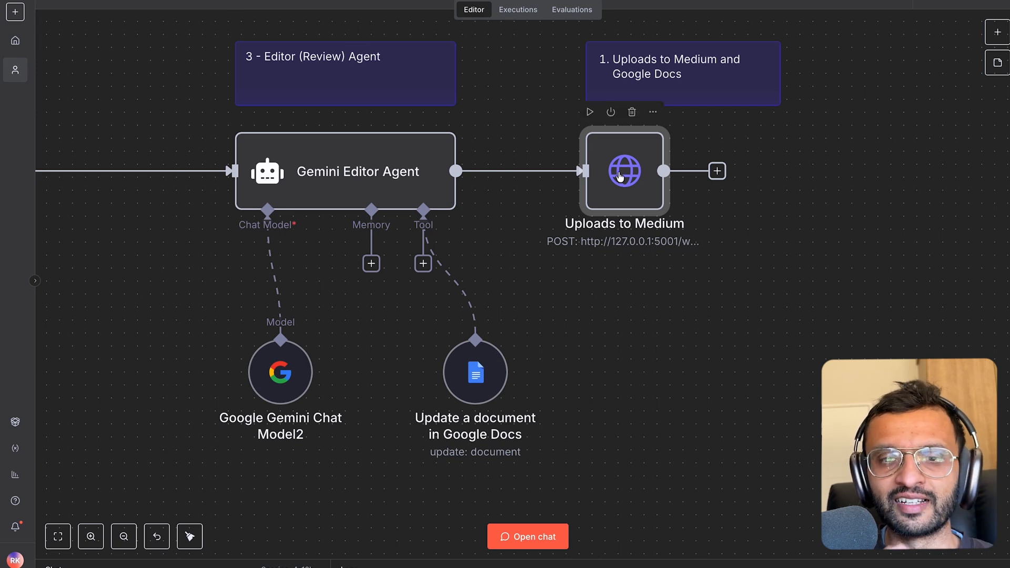
pyautogui.moveTo(623, 171)
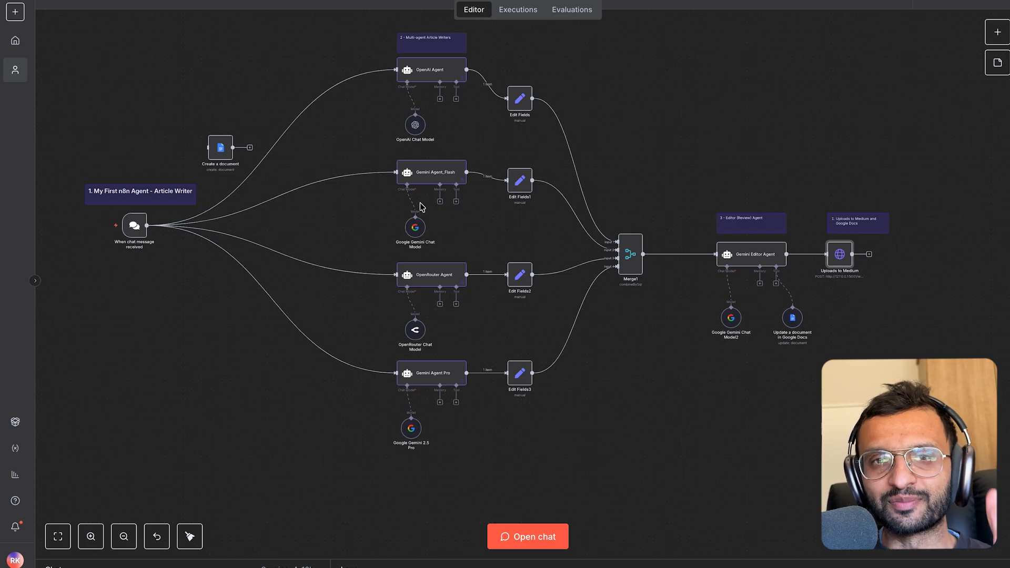
pyautogui.moveTo(133, 2)
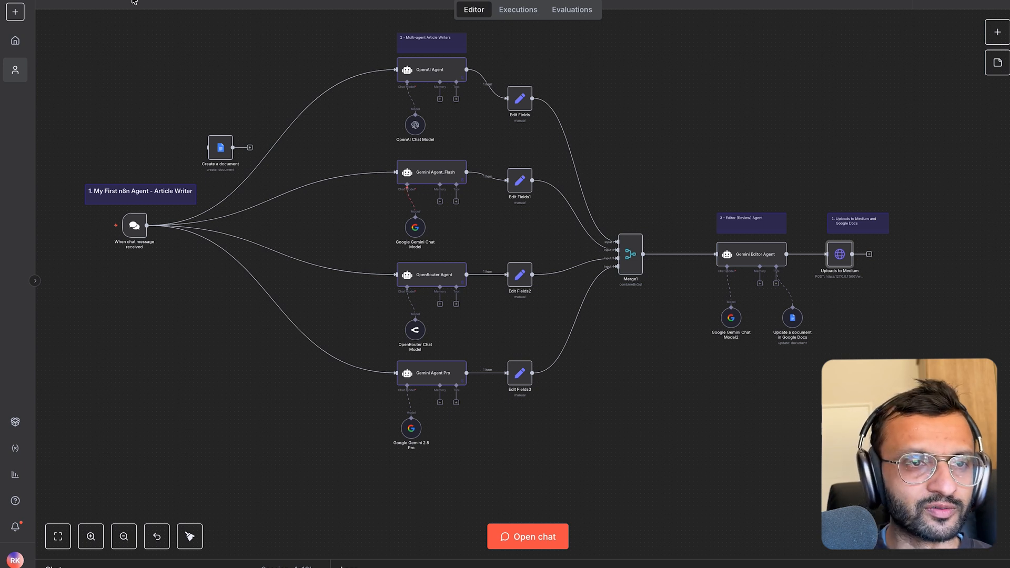
# Open the larger workflow with the LinkedIn Post Generator and Hook Generator with HITL.
pyautogui.click(123, 536)
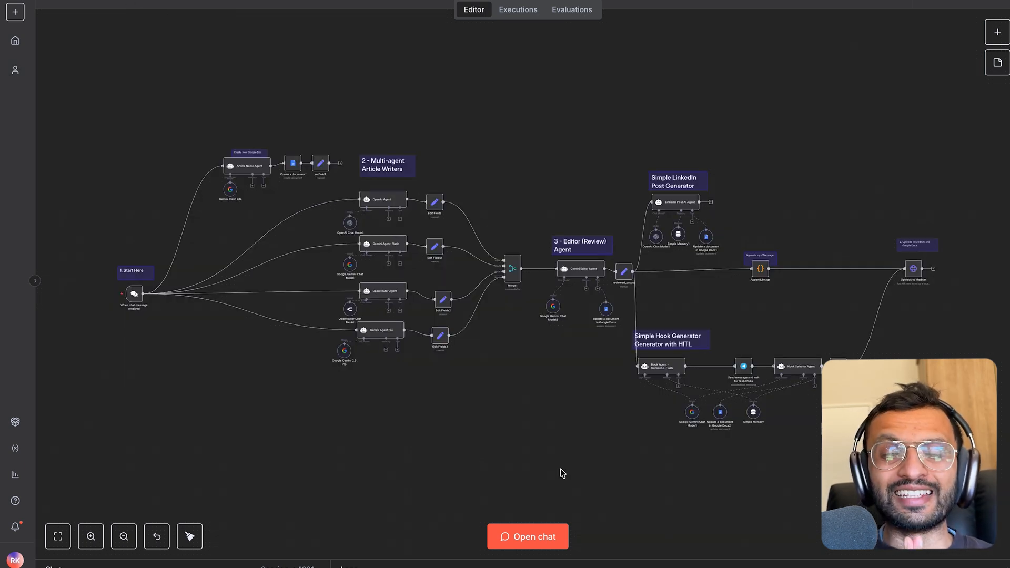
pyautogui.moveTo(238, 337)
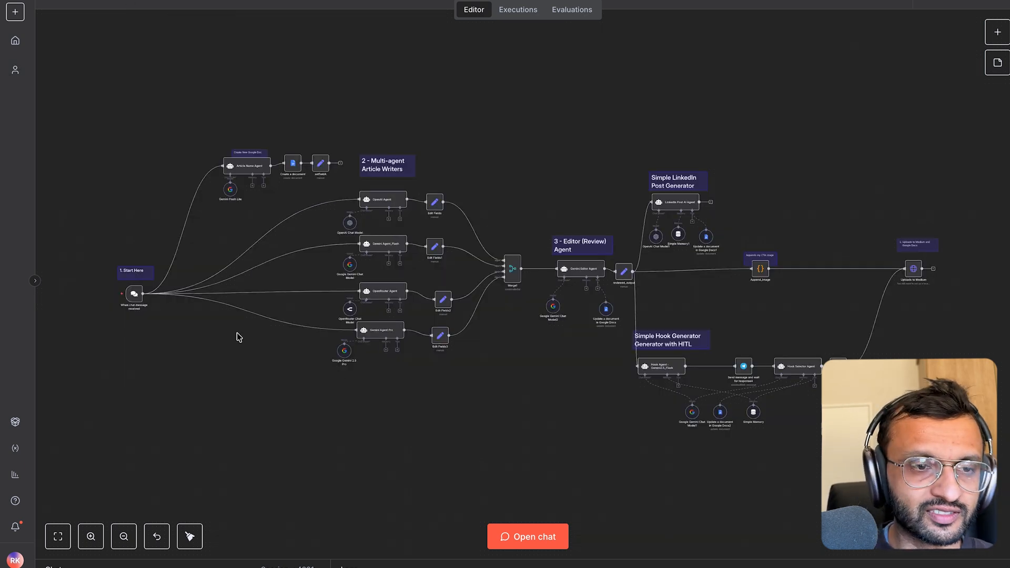
pyautogui.moveTo(339, 180)
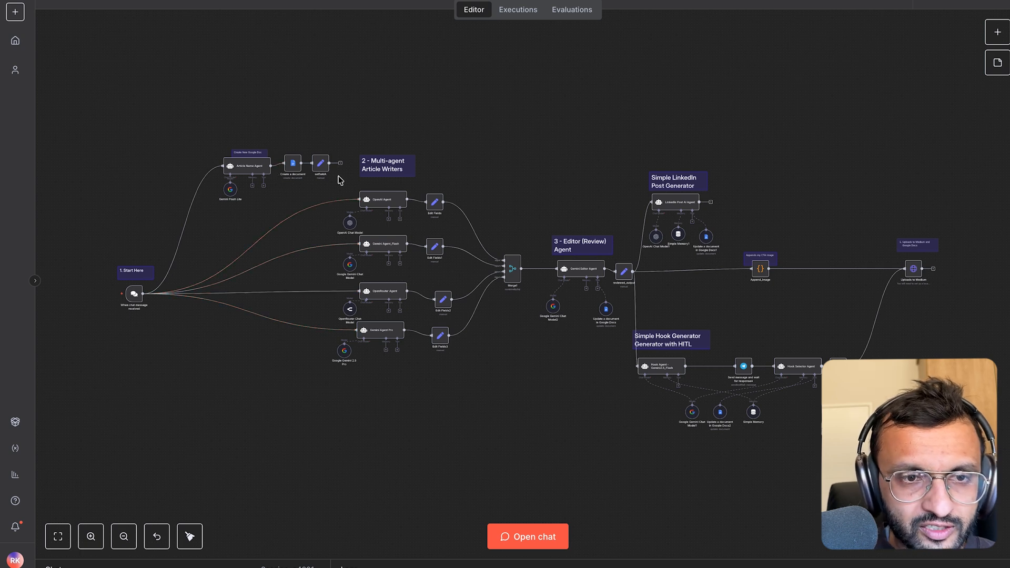
pyautogui.moveTo(367, 195)
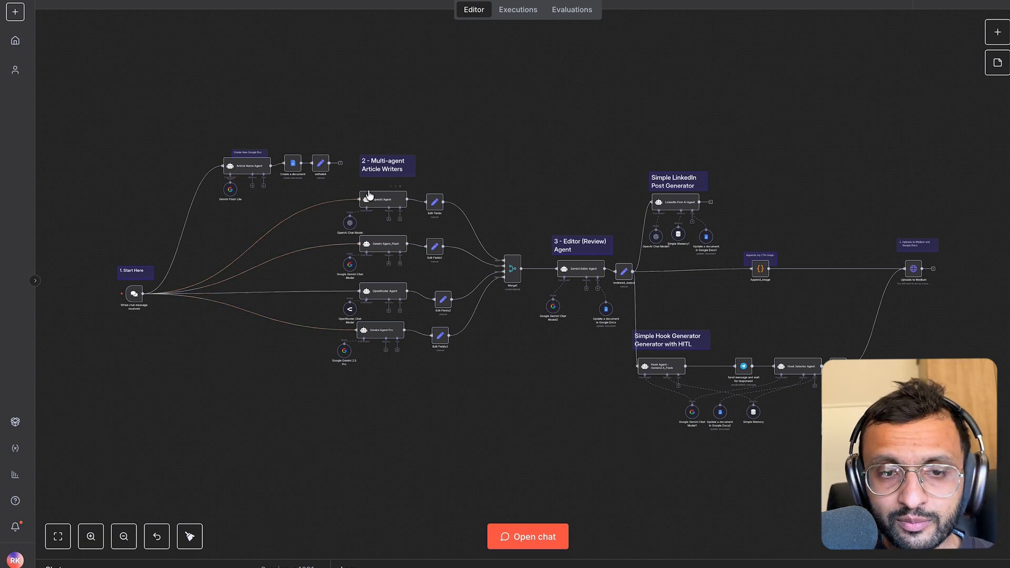